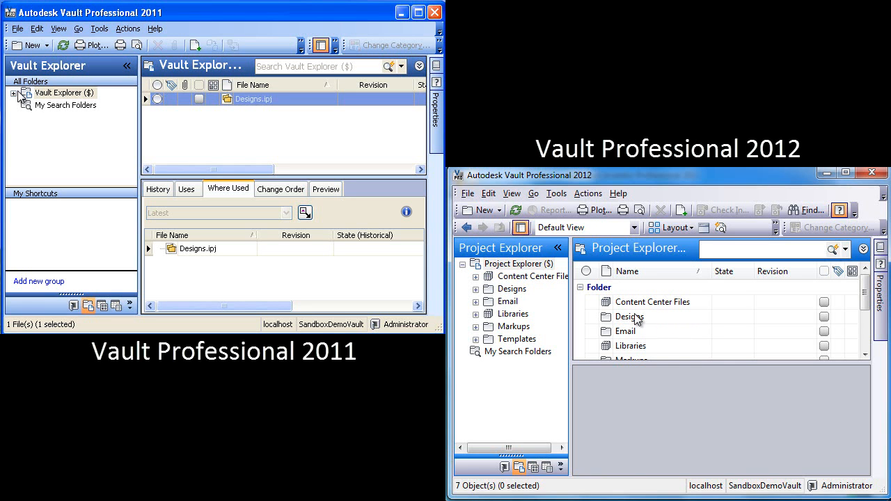
Search the Designs folder for 'base' and show Base Sketch.ipt's Where Used list
{"action": "left_click", "coordinate": [25, 93]}
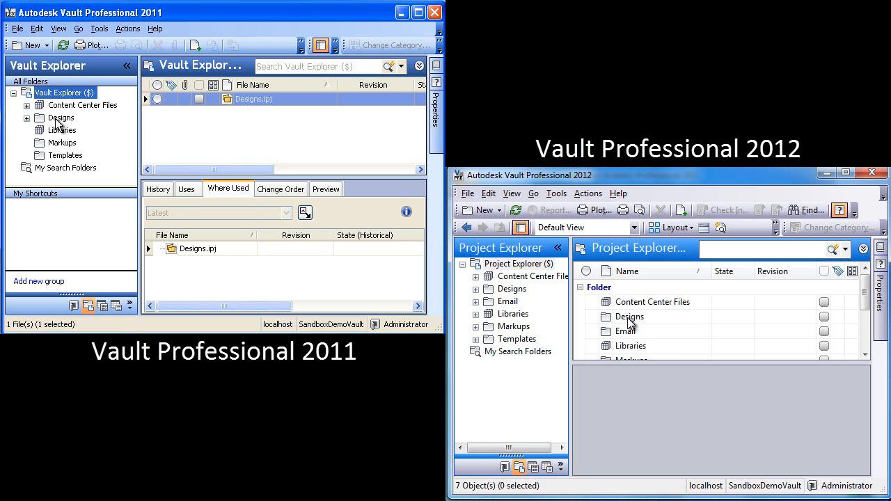
{"action": "left_click", "coordinate": [62, 118]}
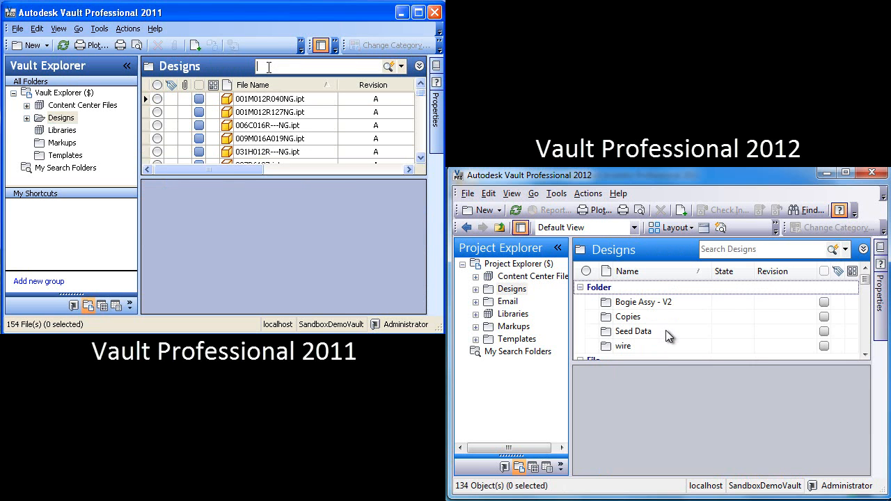
{"action": "type", "text": "base"}
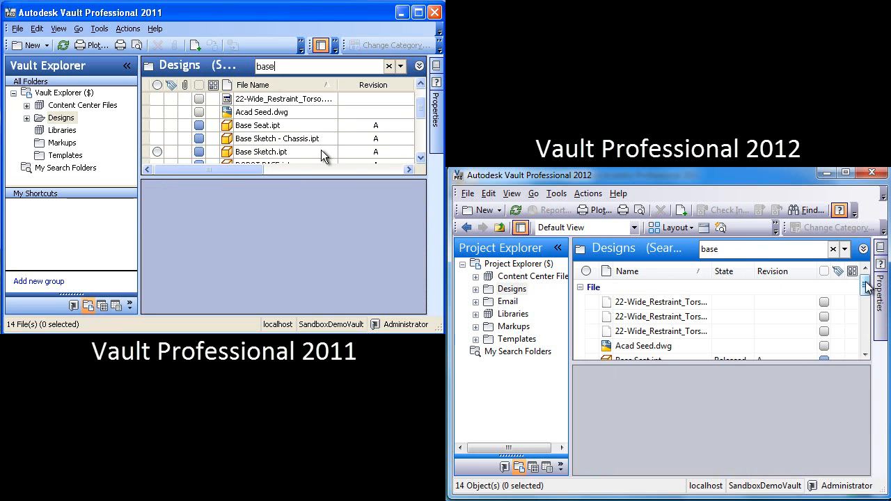
{"action": "left_click", "coordinate": [261, 151]}
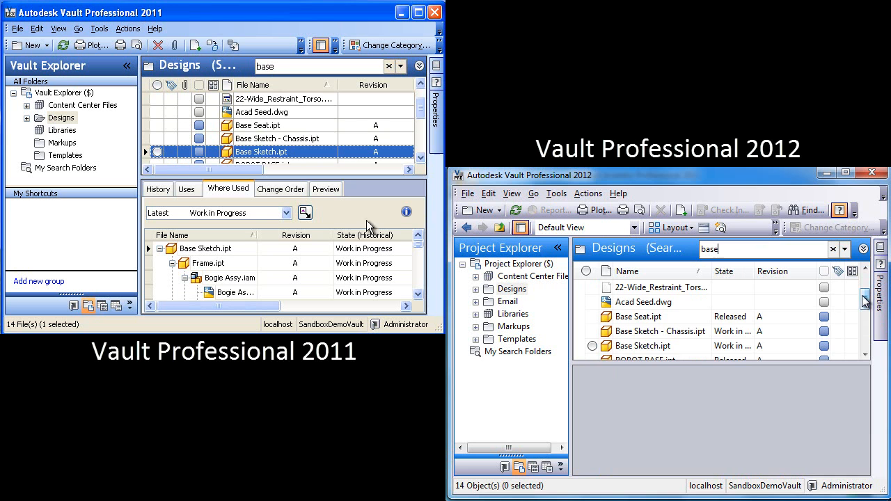
{"action": "left_click", "coordinate": [644, 346]}
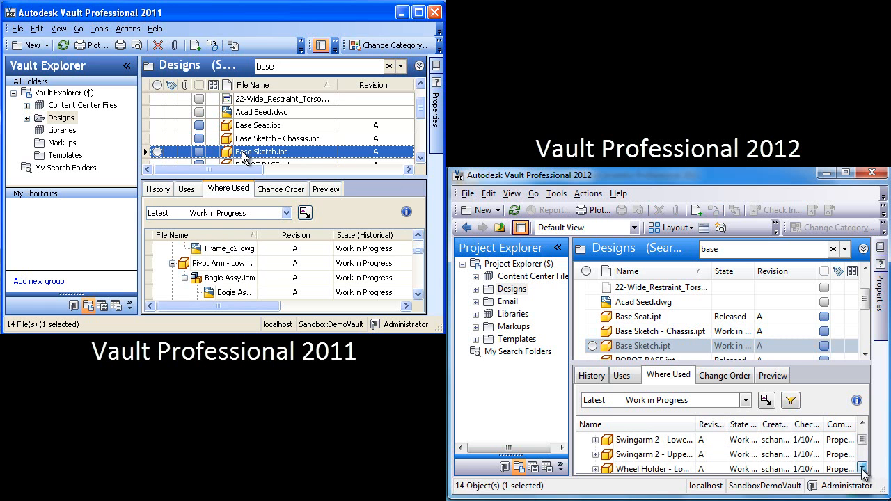
Expand Designs, reach the Seed Data subfolder and select Base Sketch.ipt there
{"action": "left_click", "coordinate": [27, 117]}
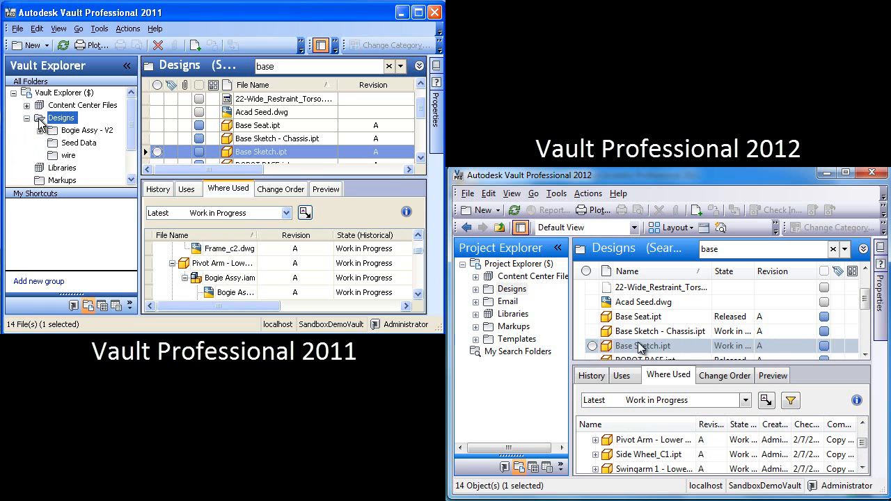
{"action": "left_click", "coordinate": [647, 346]}
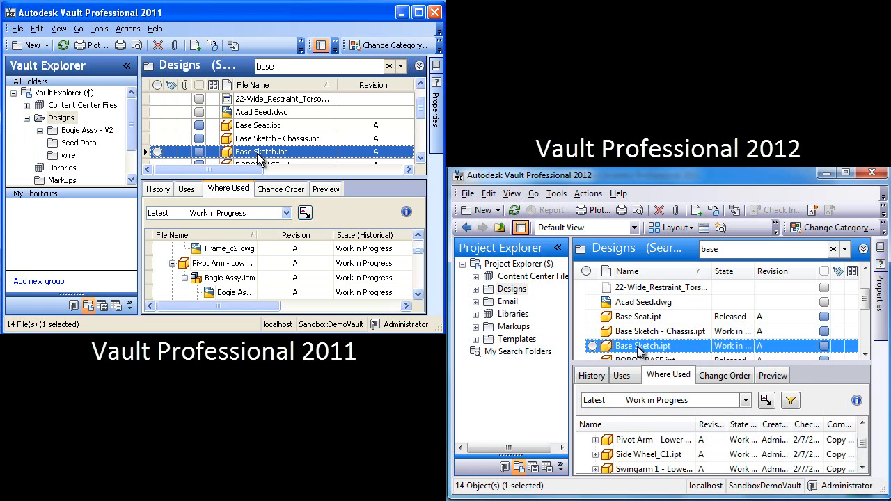
{"action": "mouse_move", "coordinate": [477, 296]}
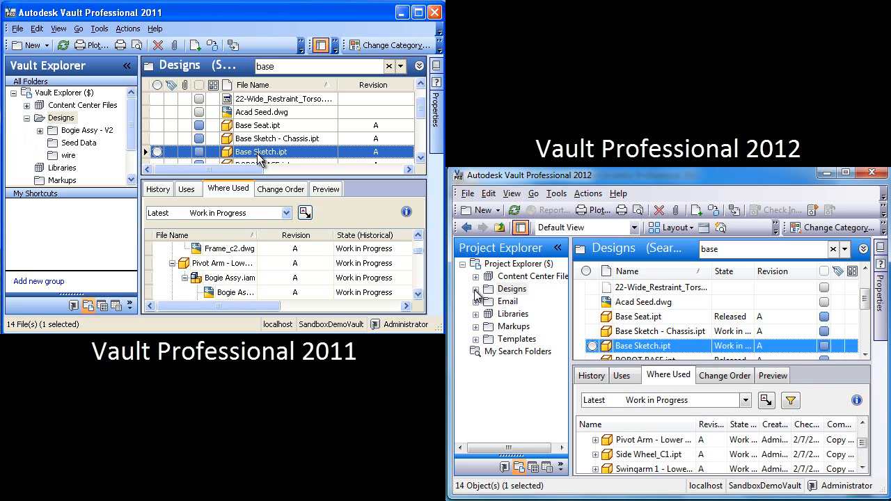
{"action": "left_click", "coordinate": [476, 288]}
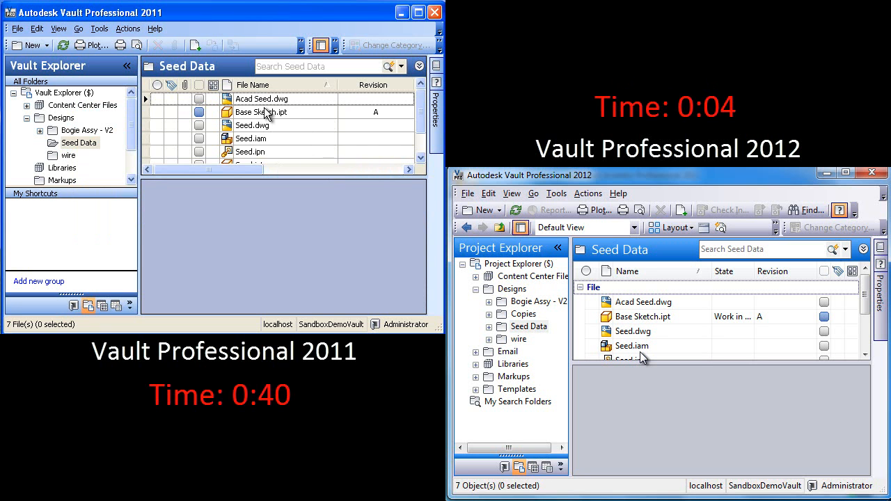
{"action": "left_click", "coordinate": [262, 111]}
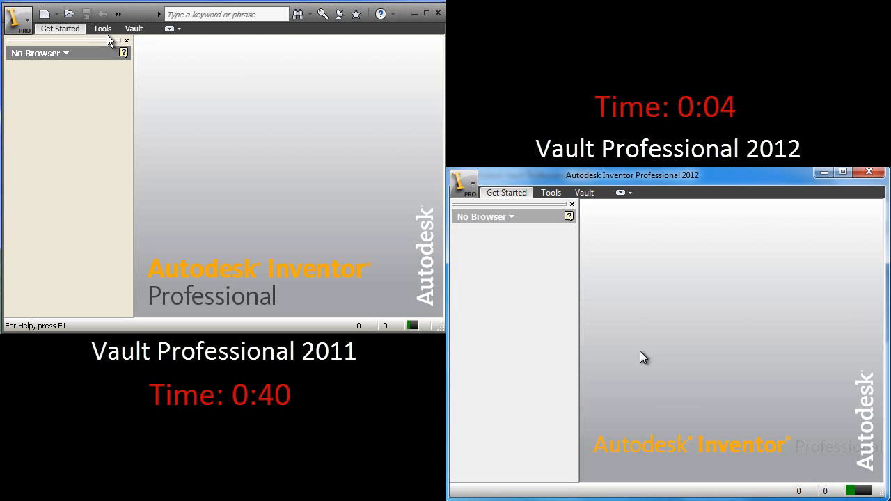
From the Vault ribbon, open Bogie Assy.iam out of the vault's Designs folder
{"action": "left_click", "coordinate": [133, 29]}
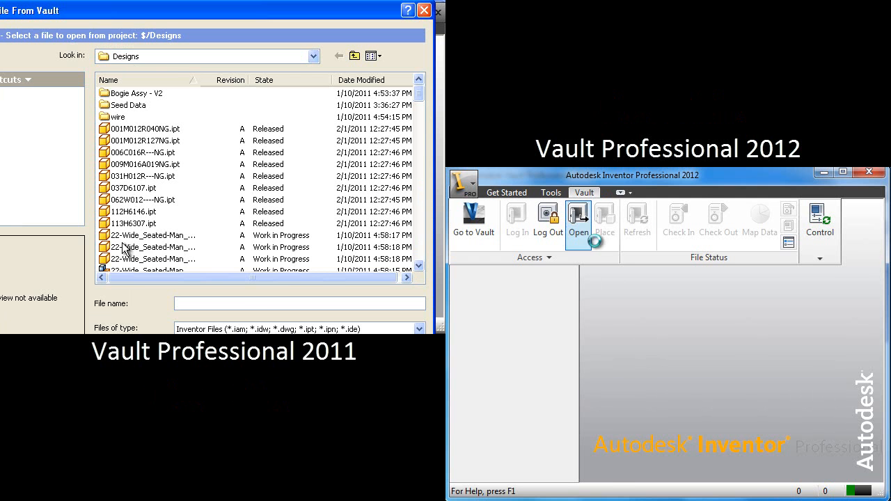
{"action": "left_click", "coordinate": [578, 217]}
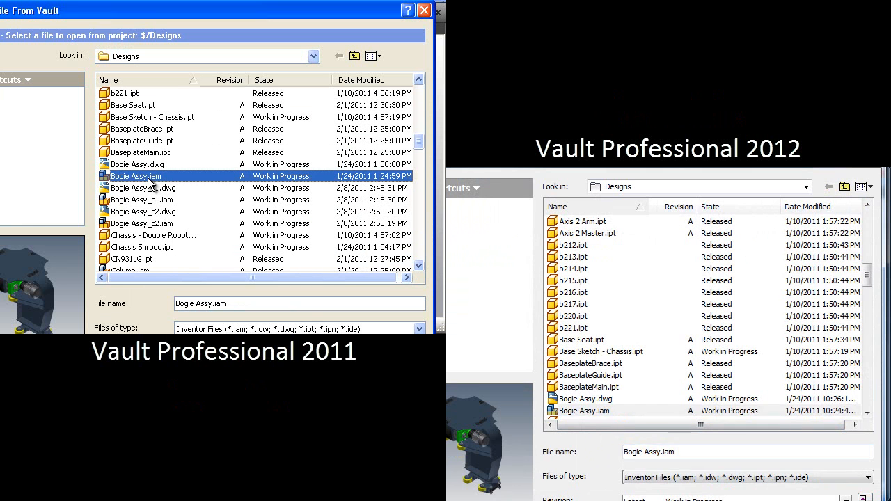
{"action": "double_click", "coordinate": [135, 175]}
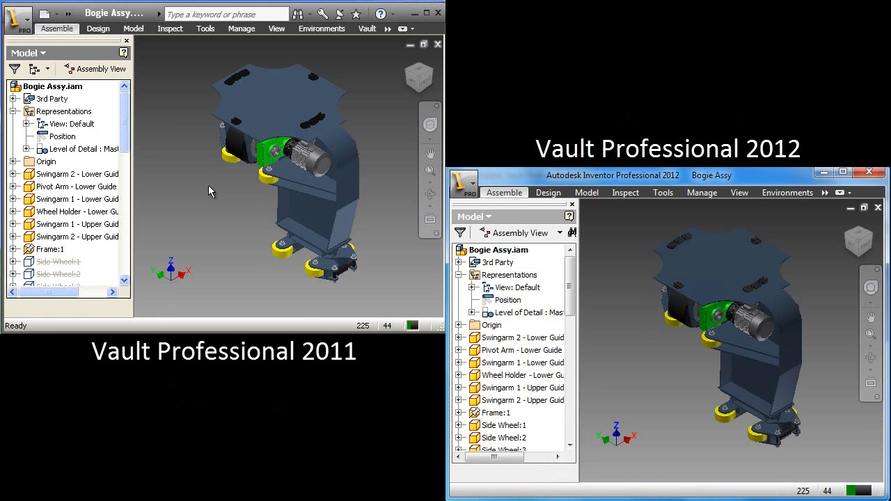
In the Vault browser, expand Frame.ipt to reveal Base Sketch.ipt and check Frame.ipt out
{"action": "left_click", "coordinate": [27, 52]}
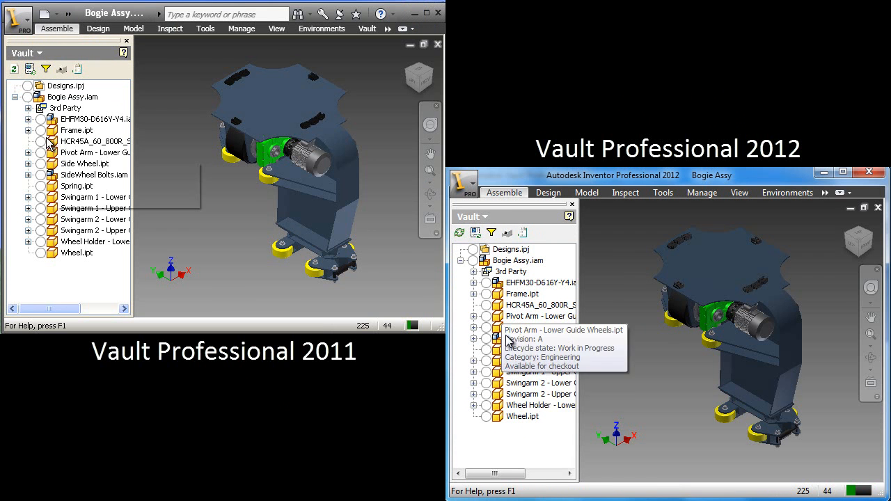
{"action": "left_click", "coordinate": [29, 130]}
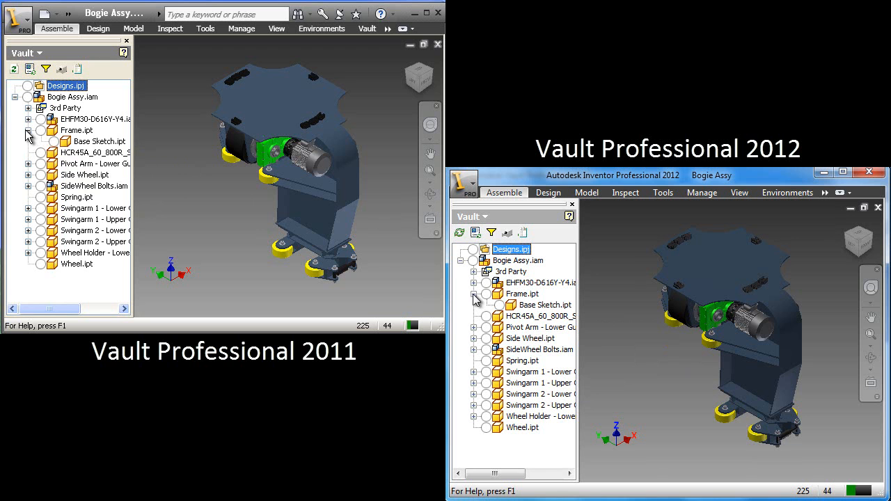
{"action": "mouse_move", "coordinate": [83, 151]}
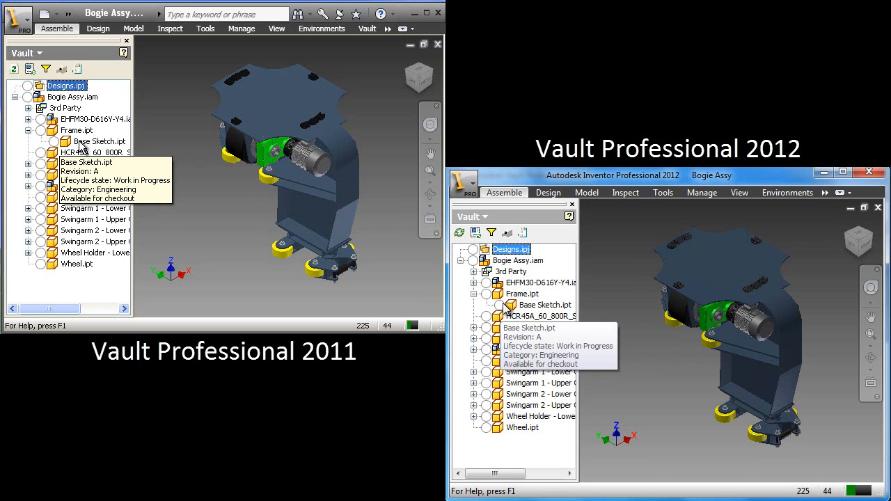
{"action": "left_click", "coordinate": [77, 130]}
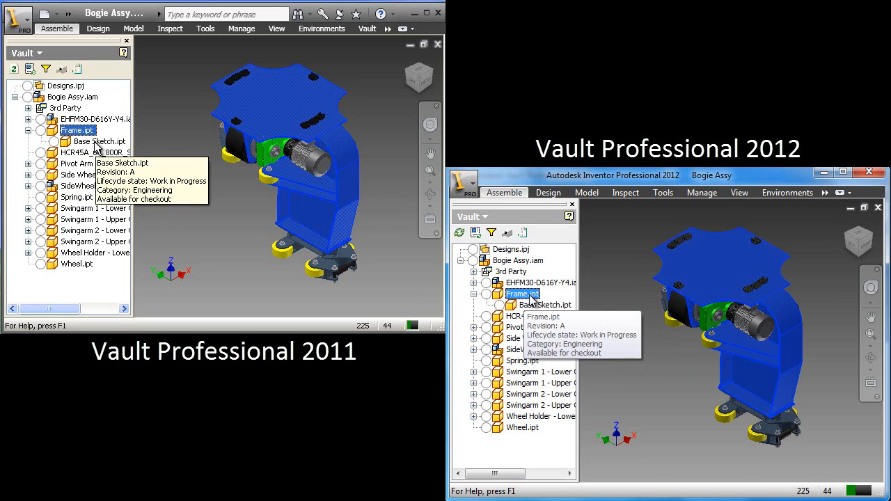
{"action": "right_click", "coordinate": [69, 131]}
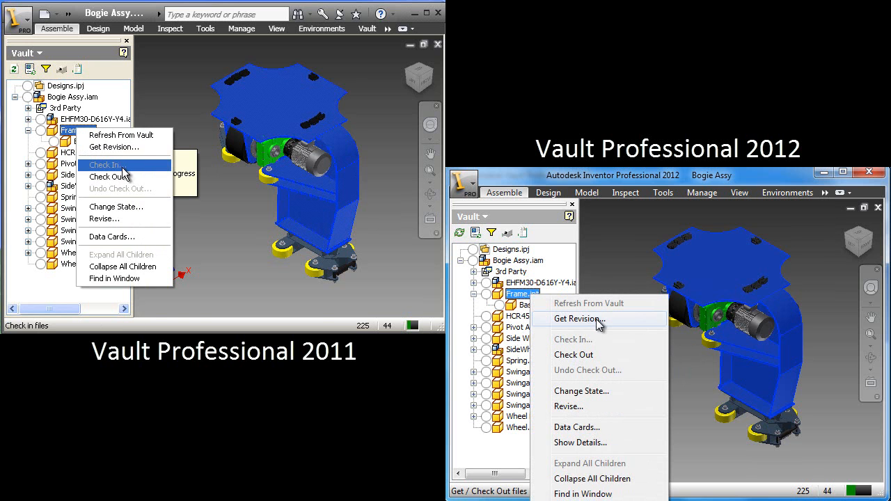
{"action": "left_click", "coordinate": [104, 164]}
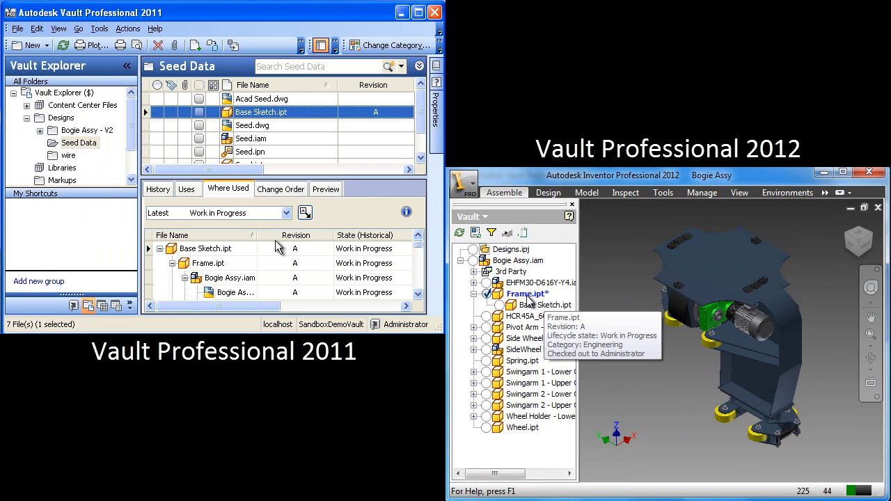
{"action": "mouse_move", "coordinate": [664, 359]}
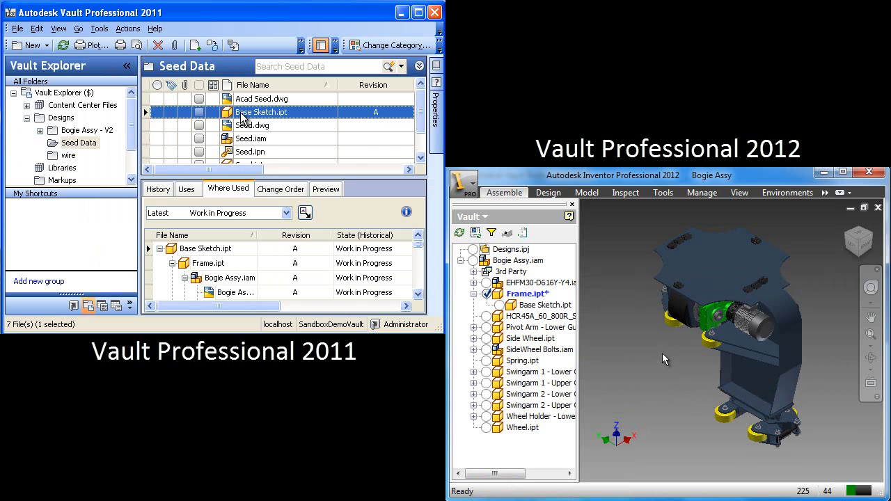
Bring up the context menu for Base Sketch.ipt in Seed Data to rename it
{"action": "right_click", "coordinate": [261, 113]}
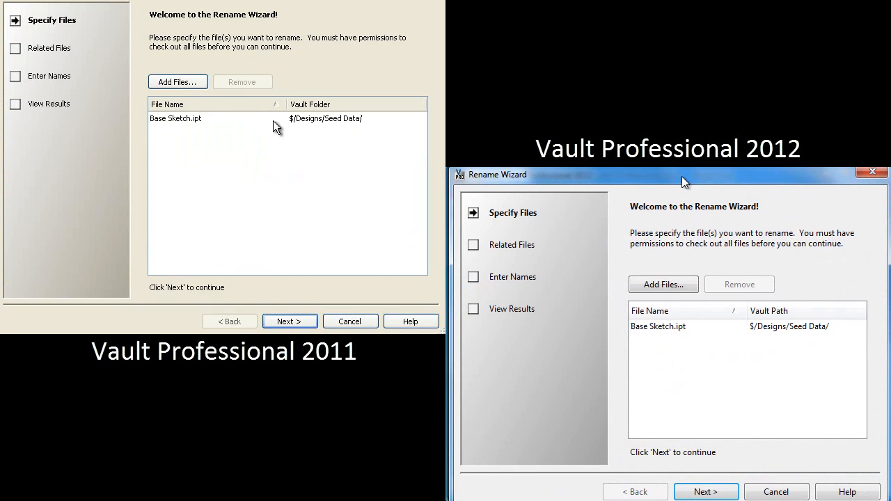
In the Rename Wizard, enter the new name Master Sketch with Update ticked and finish the rename
{"action": "left_click", "coordinate": [290, 321]}
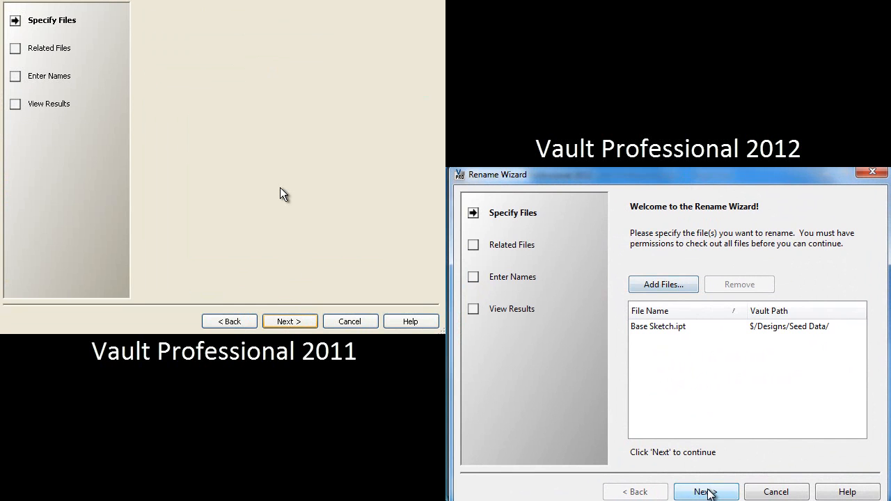
{"action": "left_click", "coordinate": [706, 491]}
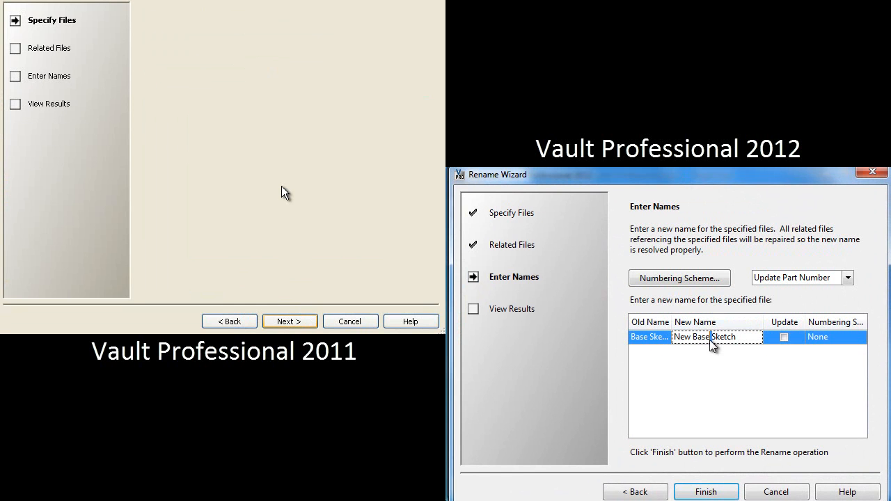
{"action": "left_click", "coordinate": [290, 321]}
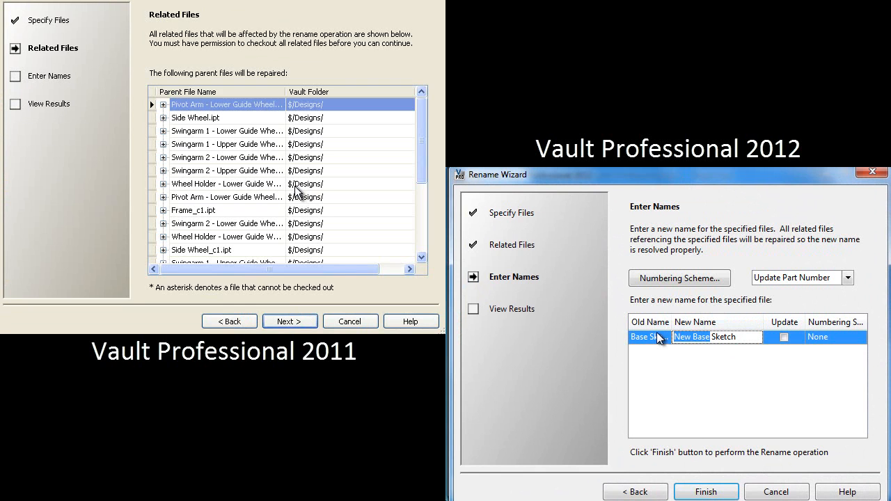
{"action": "type", "text": "Master Sketch"}
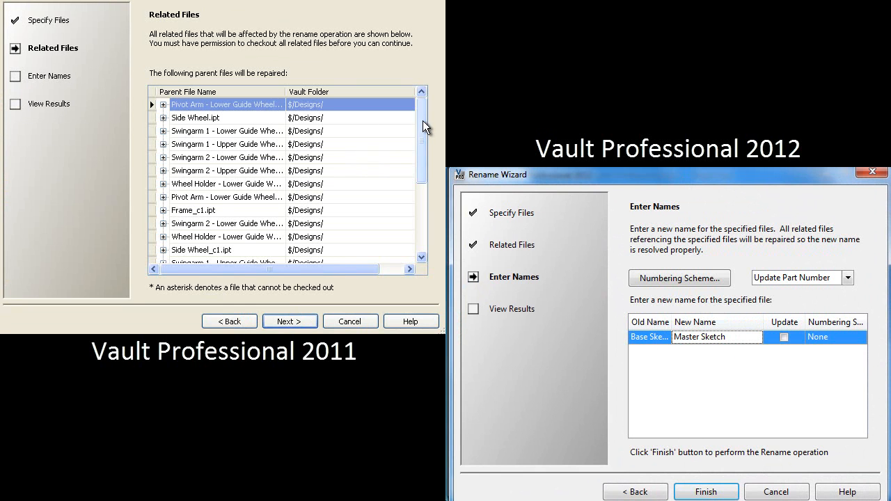
{"action": "scroll", "scroll_direction": "down", "scroll_amount": 3}
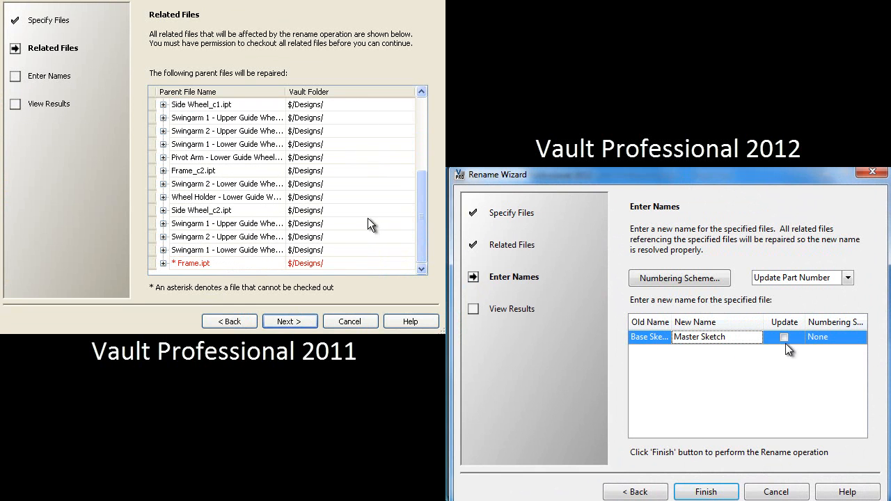
{"action": "left_click", "coordinate": [784, 337]}
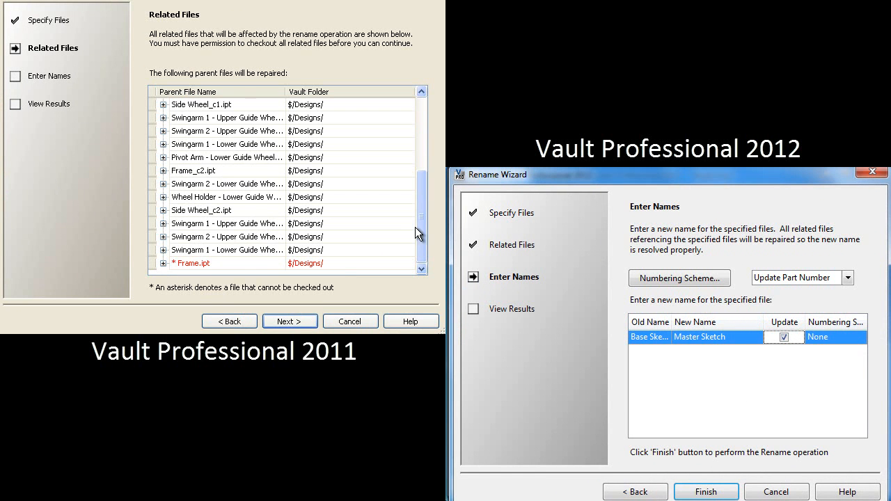
{"action": "left_click", "coordinate": [706, 492]}
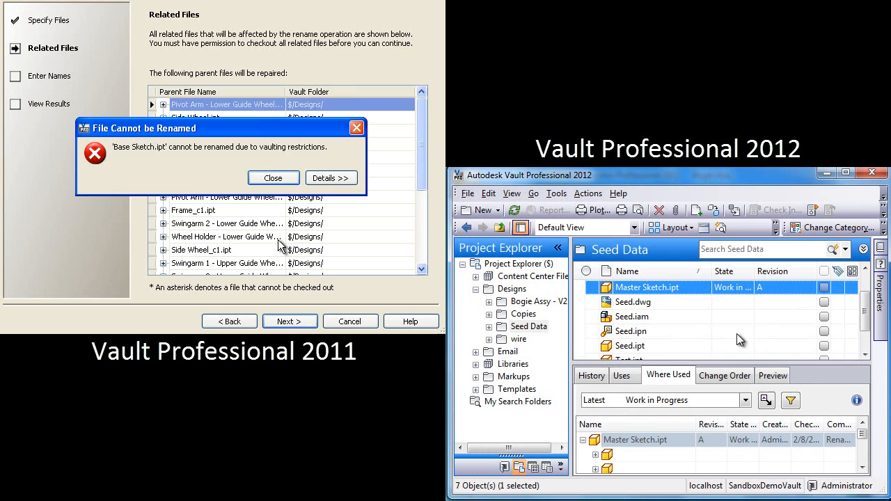
Review the 2011 'File Cannot be Renamed' details, dismiss it, and bring up Frame.ipt's vault actions
{"action": "left_click", "coordinate": [331, 177]}
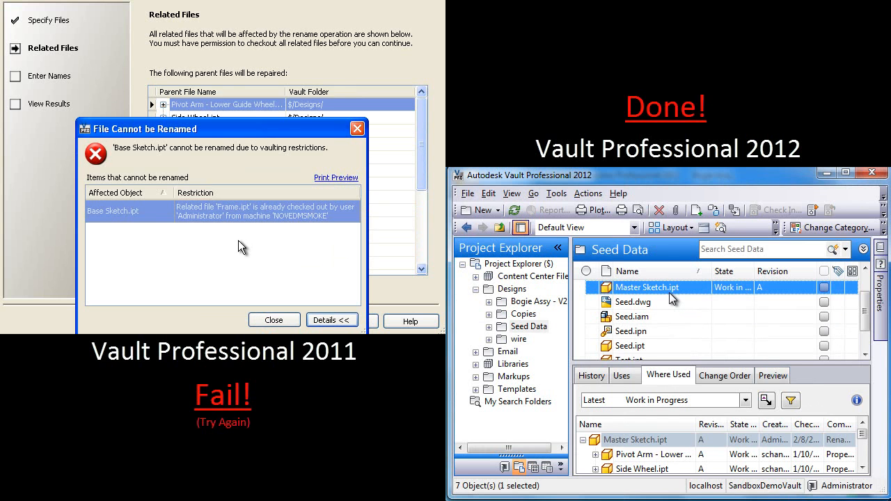
{"action": "mouse_move", "coordinate": [253, 204]}
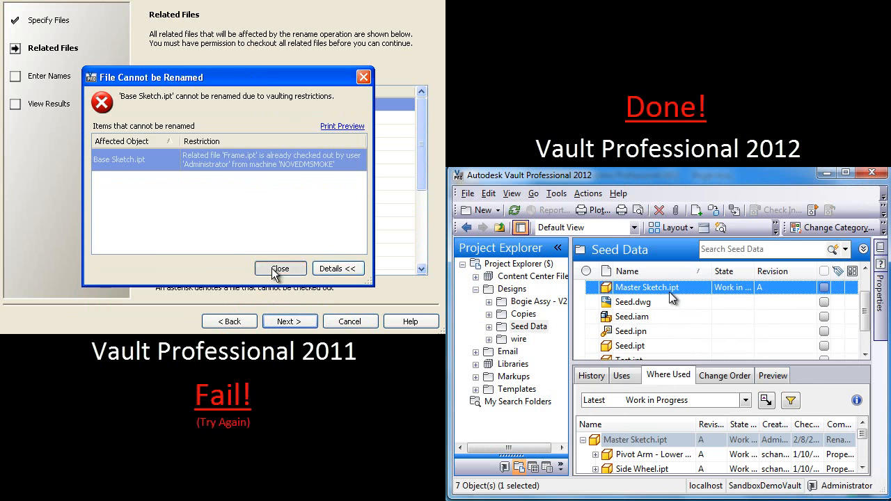
{"action": "left_click", "coordinate": [280, 268]}
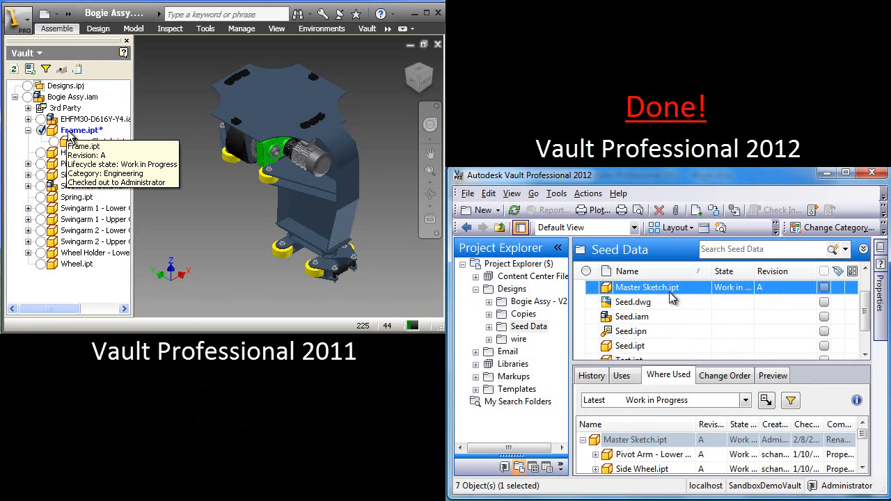
{"action": "right_click", "coordinate": [80, 130]}
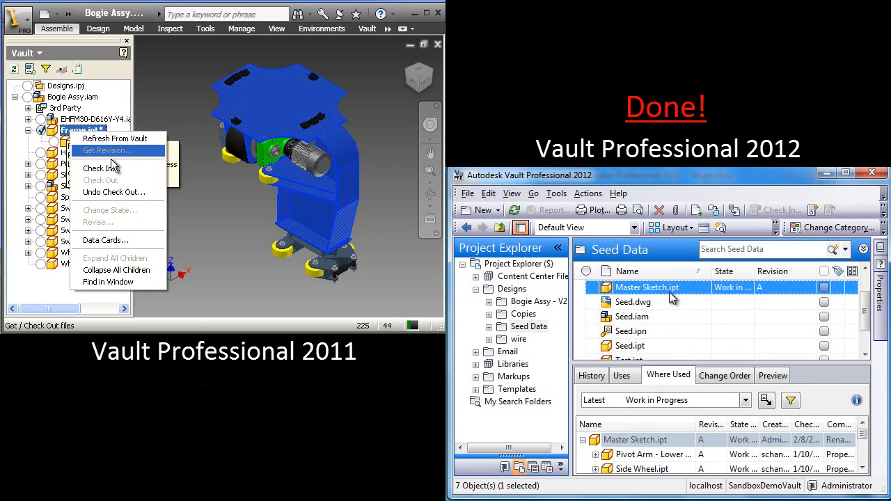
Undo the check-out of Frame.ipt, confirming that its working copy is replaced
{"action": "left_click", "coordinate": [115, 193]}
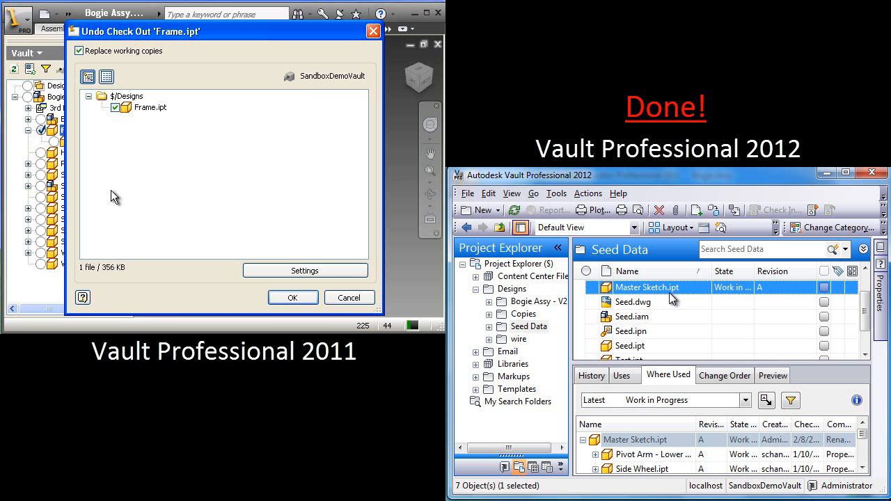
{"action": "left_click", "coordinate": [293, 297]}
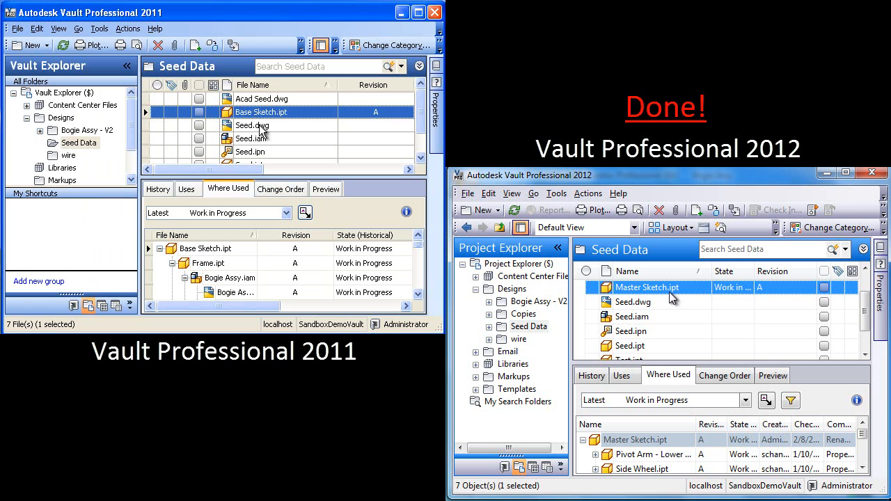
Start the Rename Wizard on Base Sketch.ipt in Vault 2011 and advance to the new-name step
{"action": "right_click", "coordinate": [262, 112]}
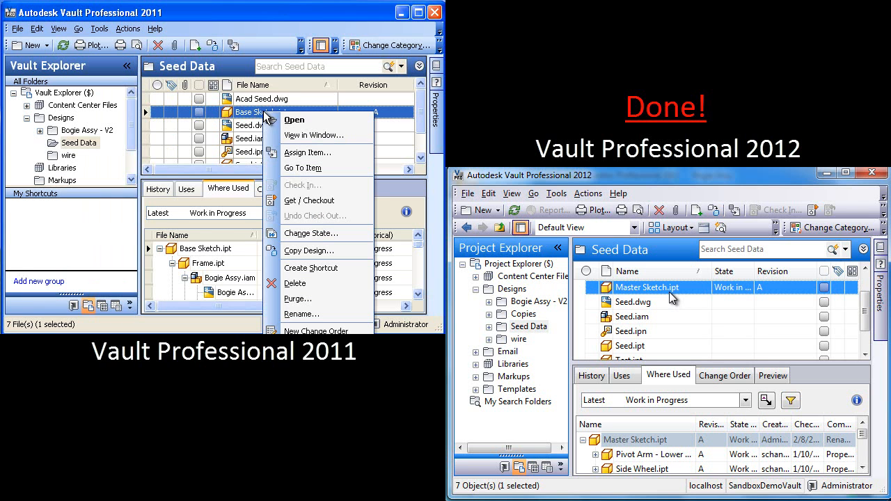
{"action": "mouse_move", "coordinate": [300, 282]}
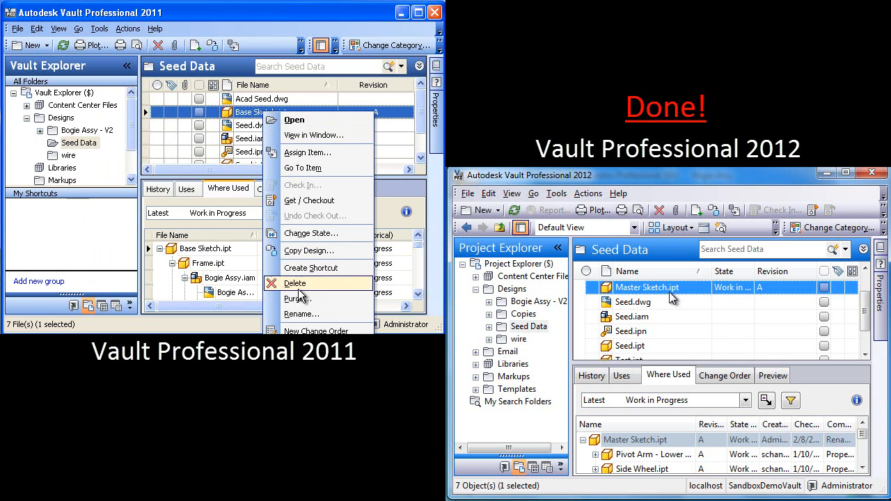
{"action": "left_click", "coordinate": [301, 299]}
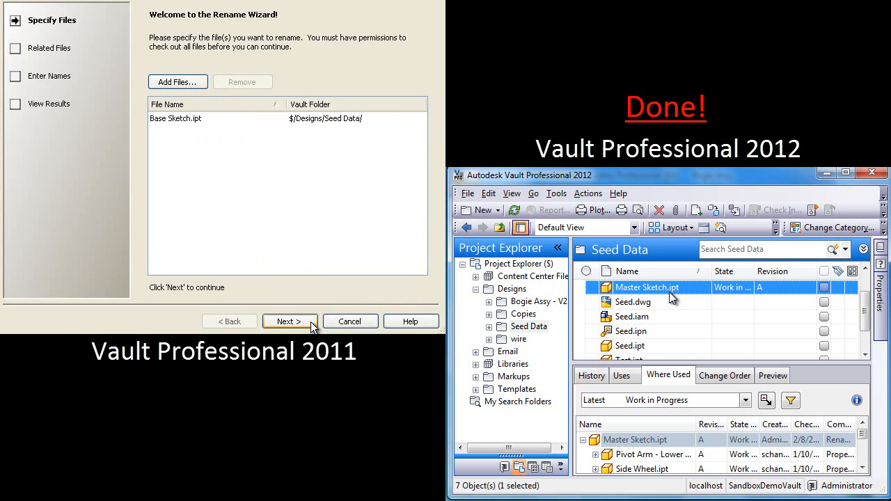
{"action": "left_click", "coordinate": [289, 321]}
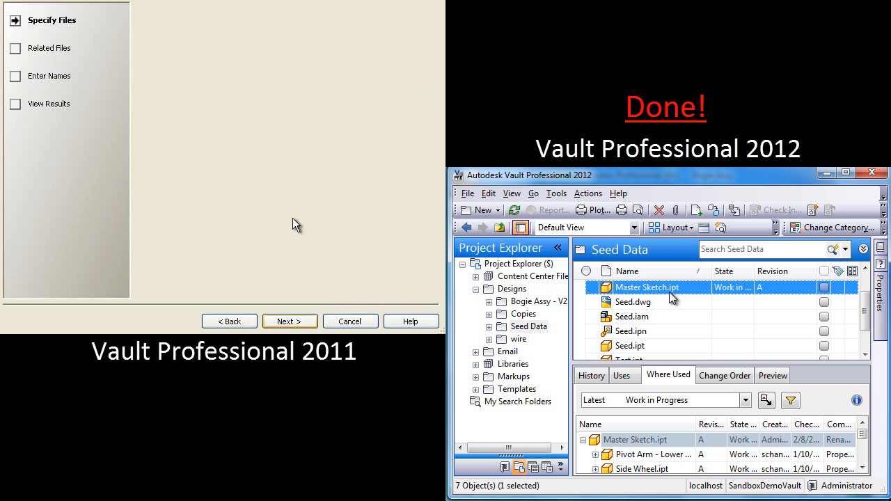
{"action": "left_click", "coordinate": [289, 320]}
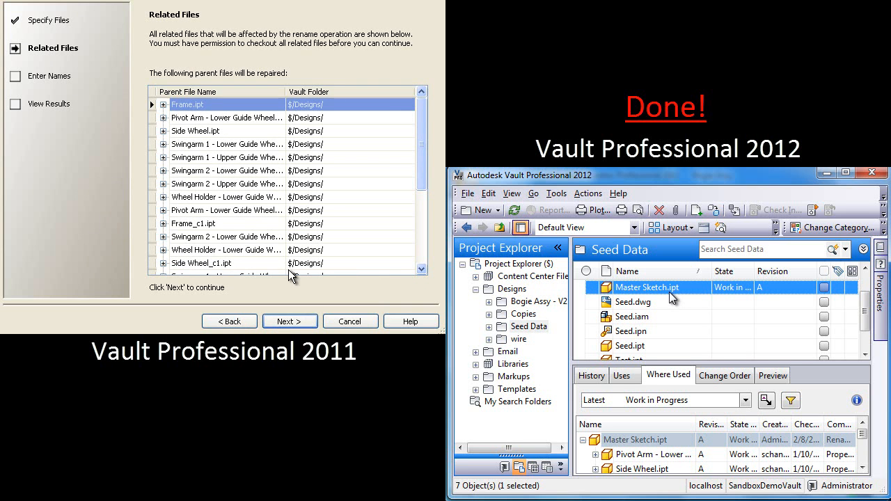
{"action": "left_click", "coordinate": [289, 321]}
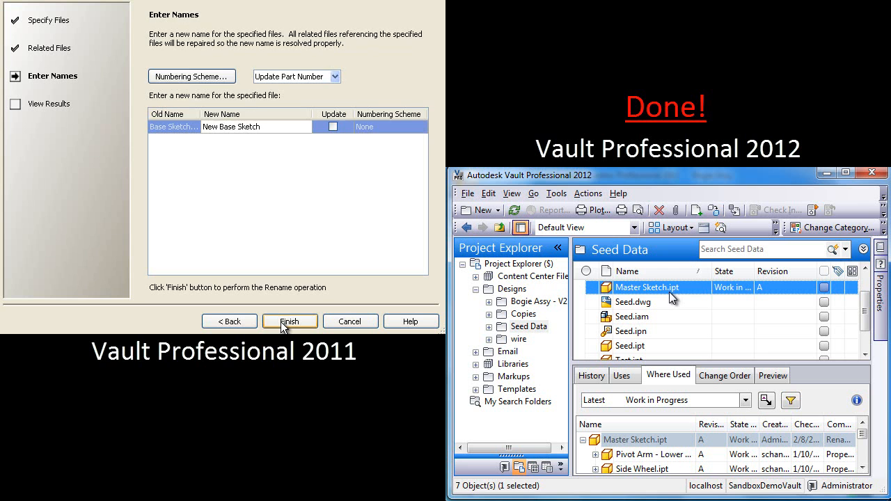
{"action": "mouse_move", "coordinate": [235, 133]}
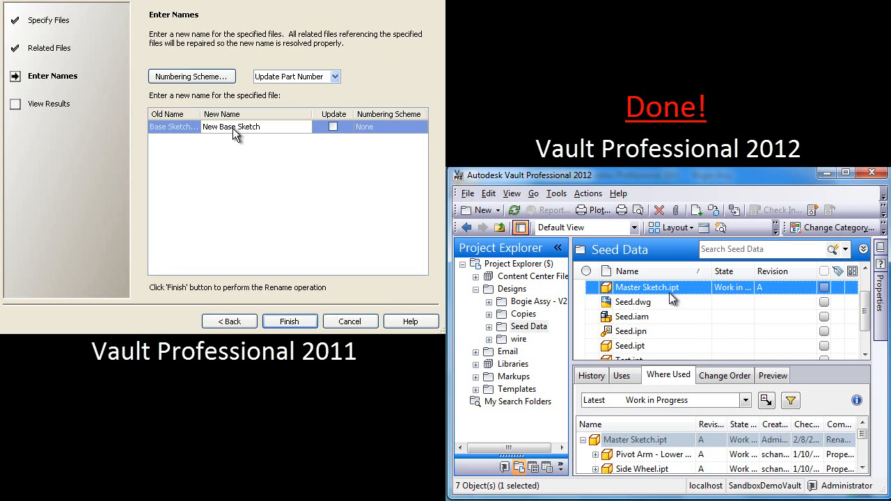
Enter Master Sketch with Update ticked, finish the rename and close the repair results
{"action": "double_click", "coordinate": [220, 127]}
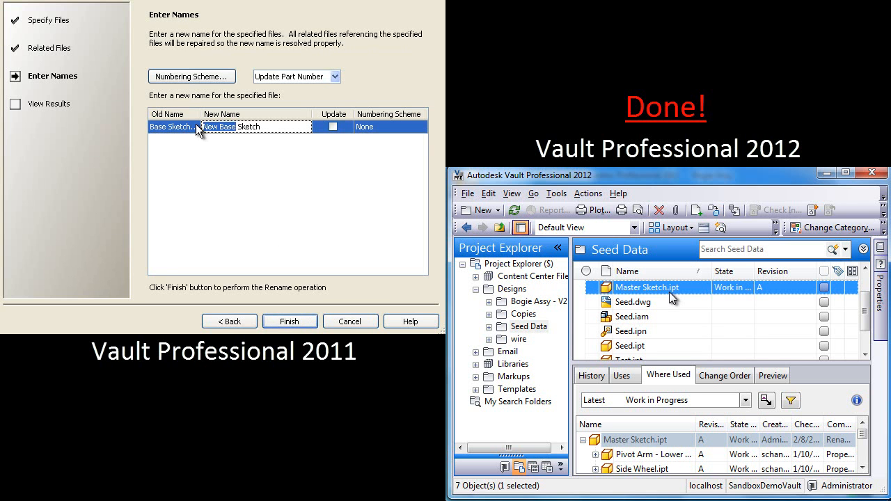
{"action": "type", "text": "Master Sketch"}
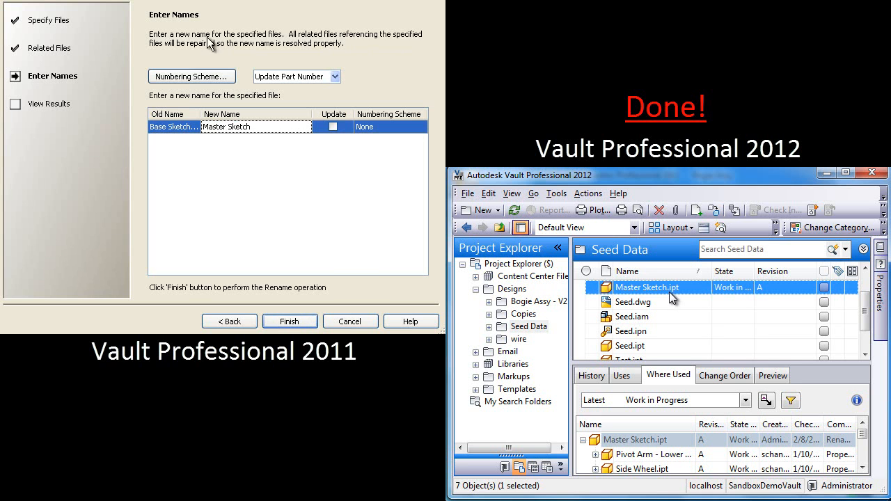
{"action": "left_click", "coordinate": [333, 127]}
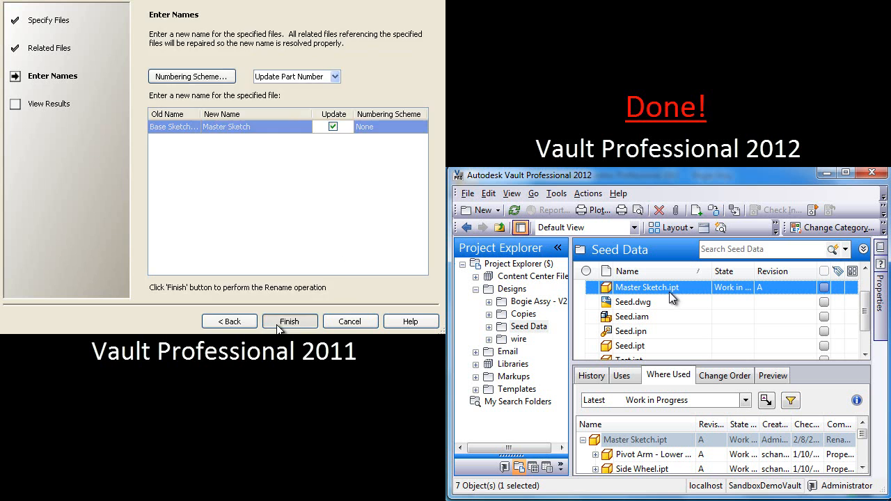
{"action": "left_click", "coordinate": [290, 321]}
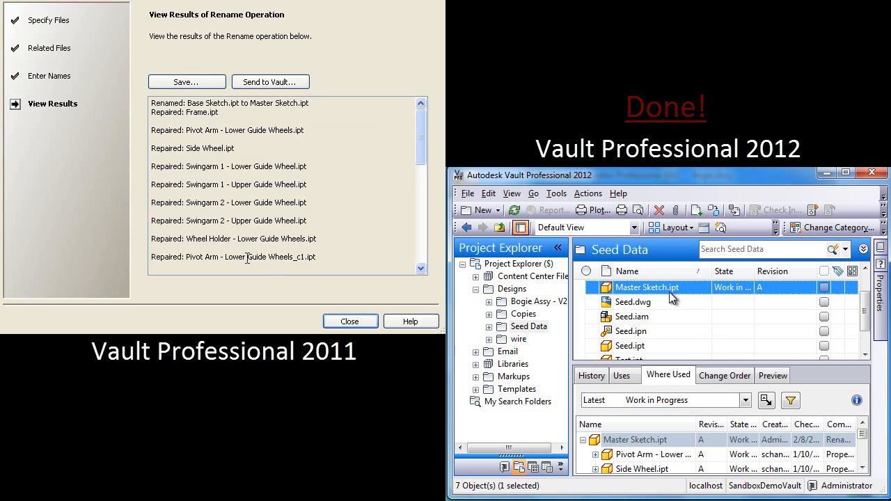
{"action": "scroll", "scroll_direction": "down", "scroll_amount": 3}
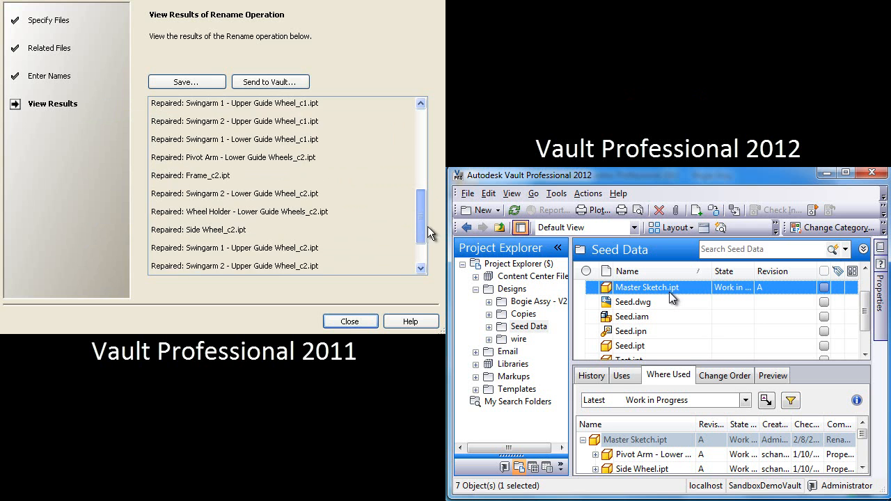
{"action": "left_click", "coordinate": [350, 321]}
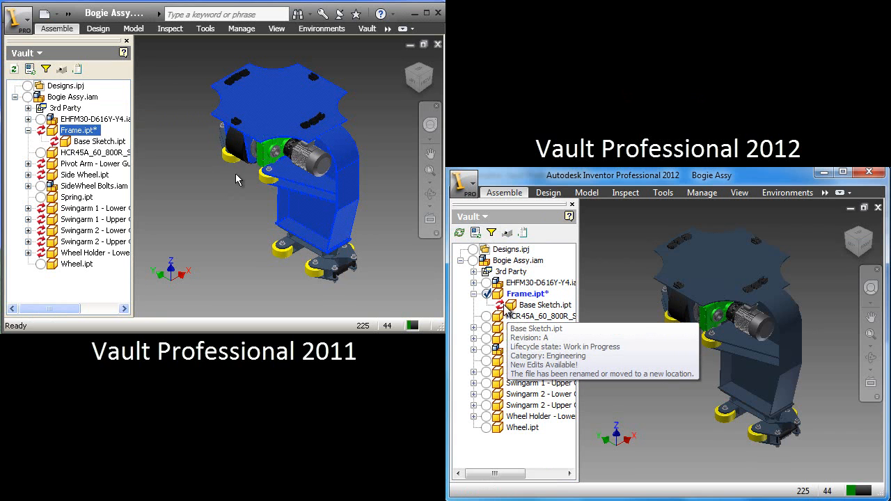
{"action": "mouse_move", "coordinate": [90, 164]}
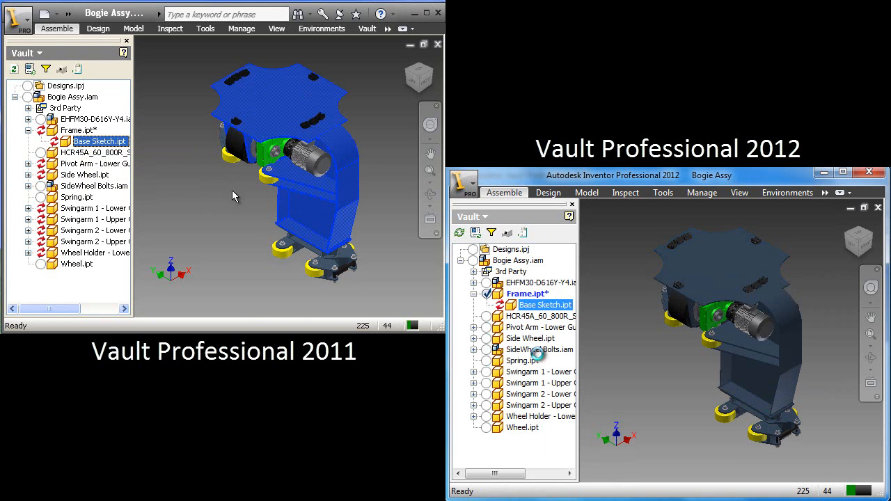
{"action": "mouse_move", "coordinate": [536, 355]}
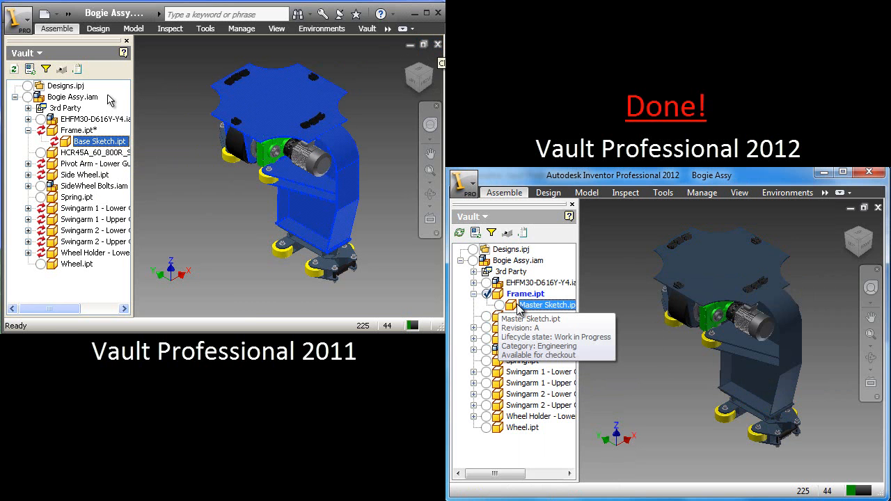
Bring up the vault context menu for Bogie Assy.iam in the Inventor 2011 browser
{"action": "right_click", "coordinate": [73, 96]}
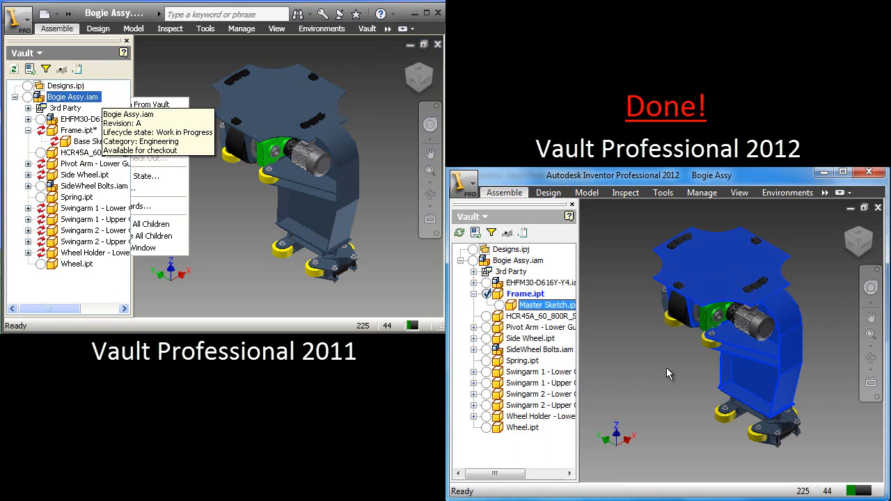
Fetch the latest revision files for Bogie Assy.iam, accepting the refresh warning
{"action": "left_click", "coordinate": [139, 158]}
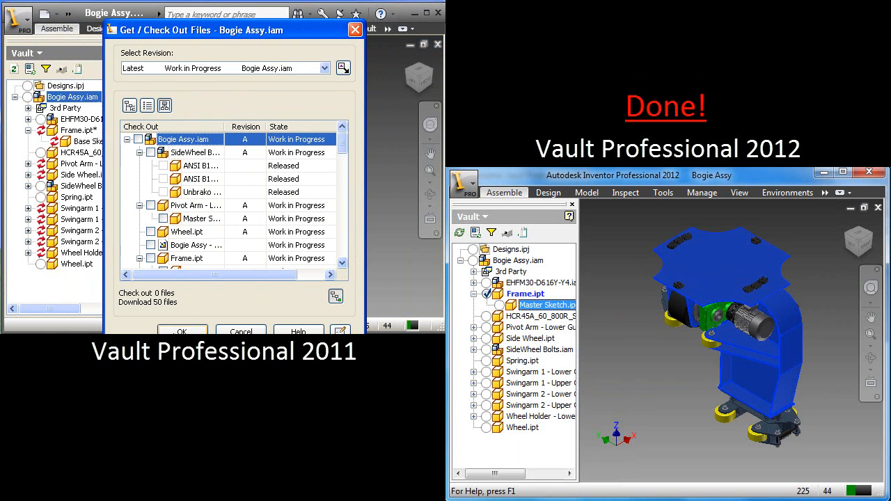
{"action": "left_click", "coordinate": [182, 329]}
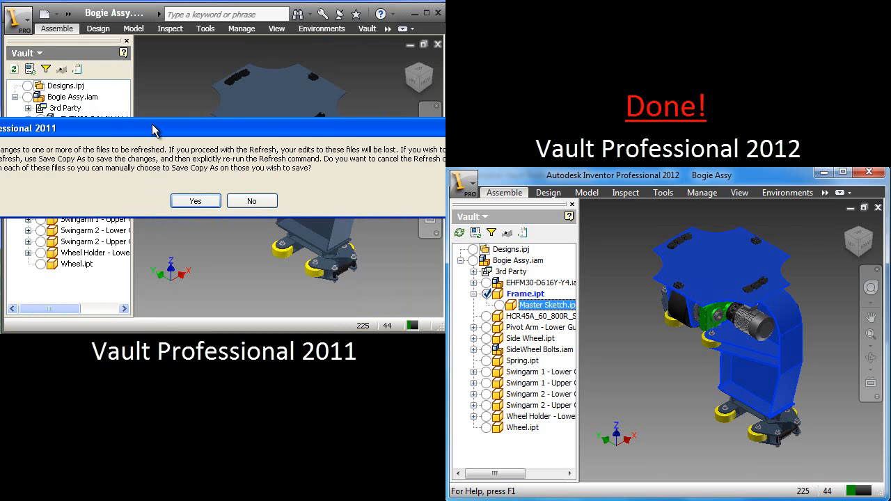
{"action": "left_click", "coordinate": [195, 201]}
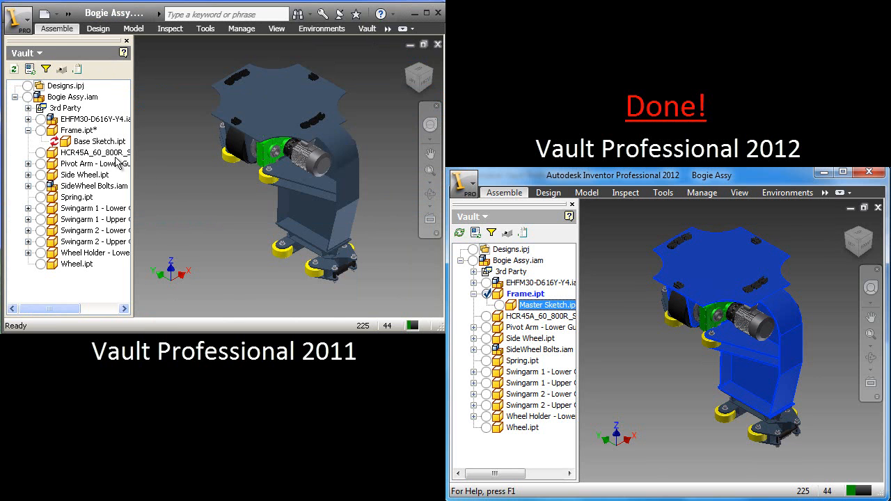
{"action": "mouse_move", "coordinate": [98, 151]}
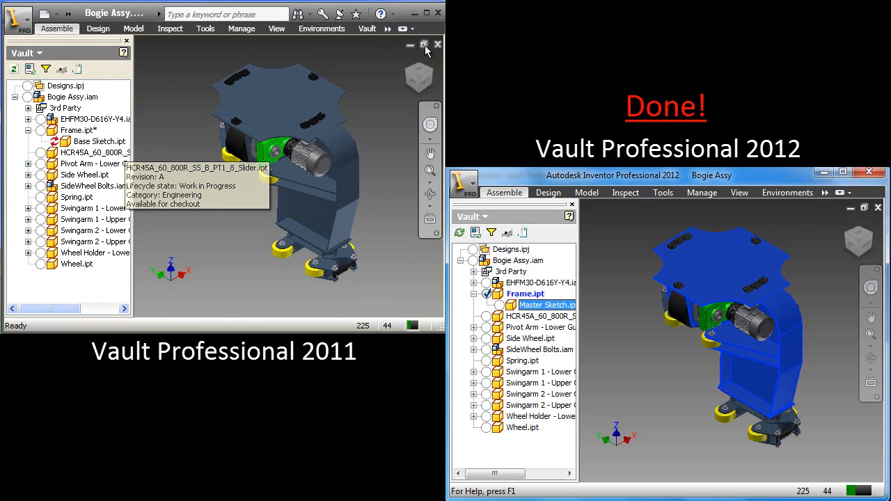
Close Bogie Assy.iam without saving changes
{"action": "left_click", "coordinate": [438, 44]}
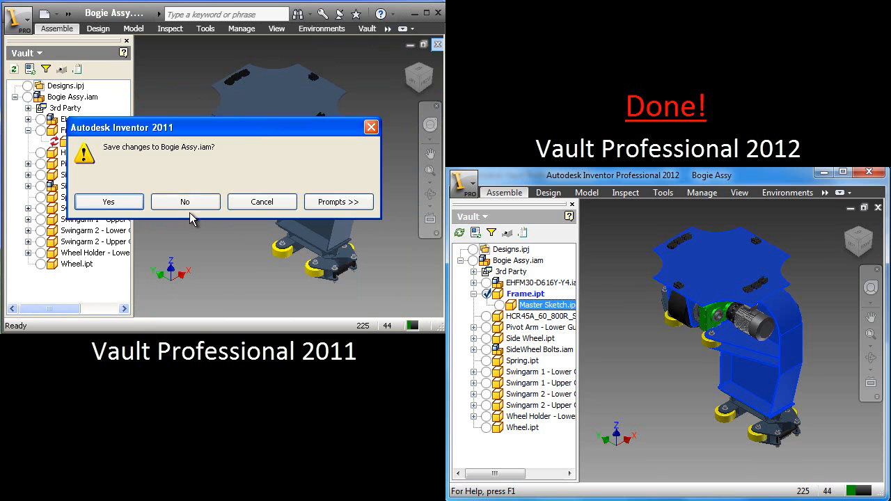
{"action": "left_click", "coordinate": [185, 202]}
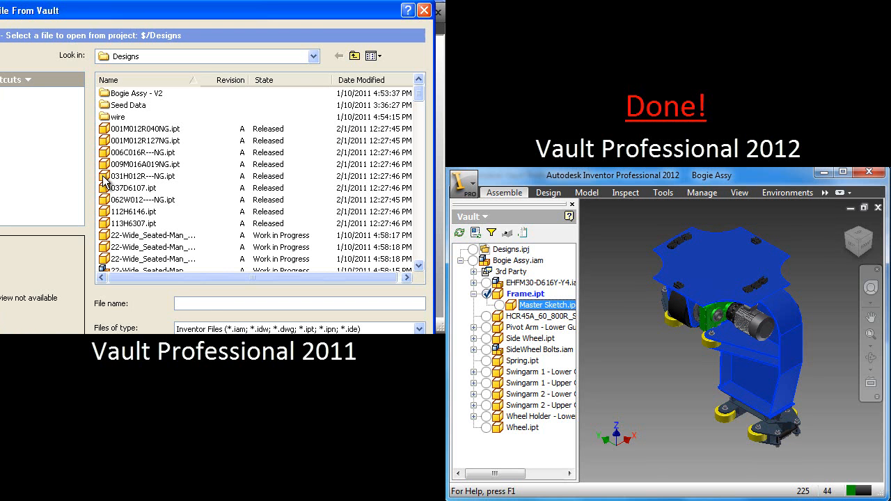
{"action": "mouse_move", "coordinate": [65, 215]}
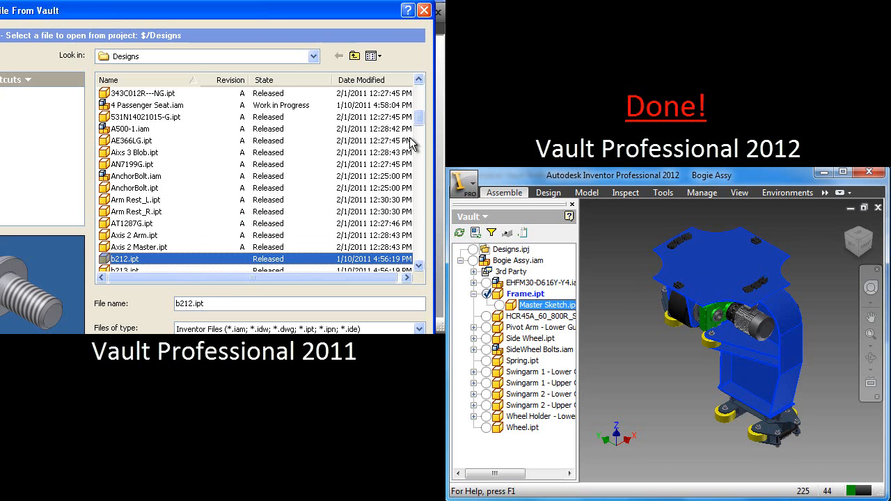
Reopen Bogie Assy.iam from the Designs folder without checking it out
{"action": "scroll", "scroll_direction": "up", "scroll_amount": 3}
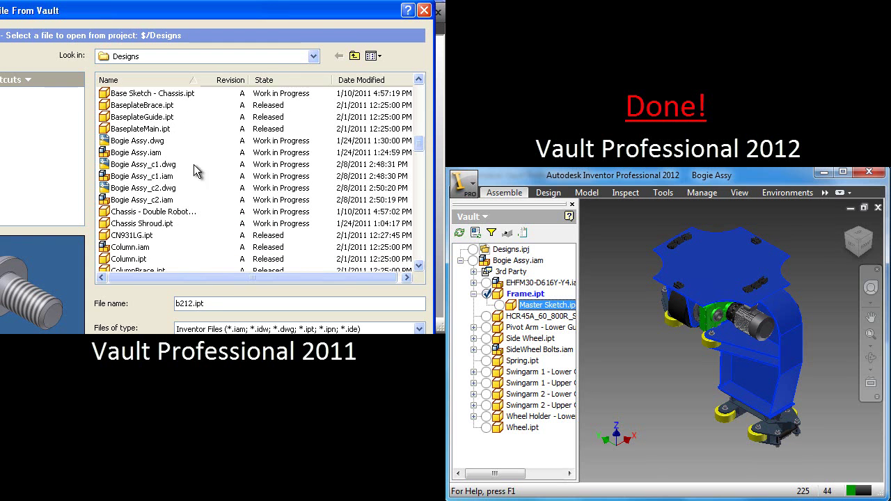
{"action": "left_click", "coordinate": [135, 151]}
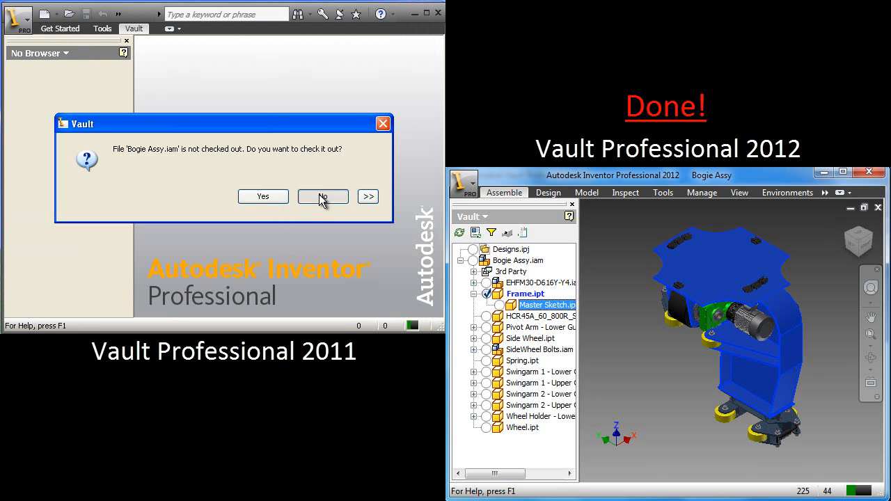
{"action": "left_click", "coordinate": [322, 196]}
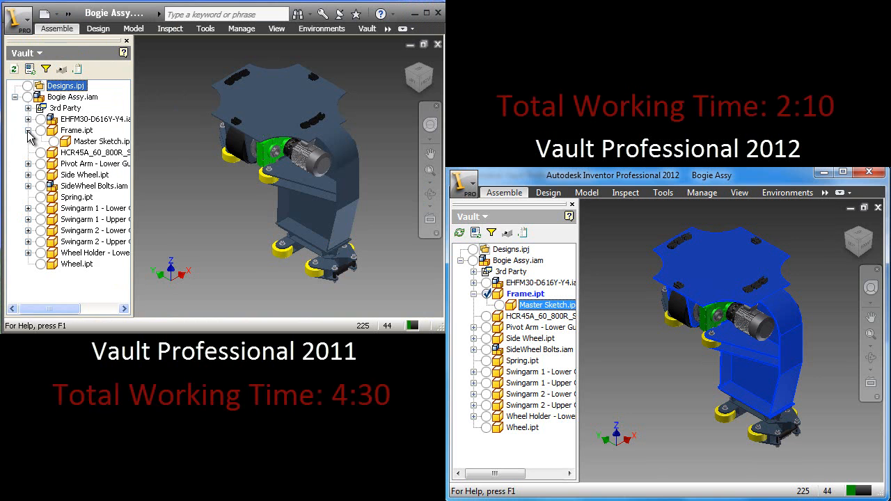
{"action": "mouse_move", "coordinate": [94, 141]}
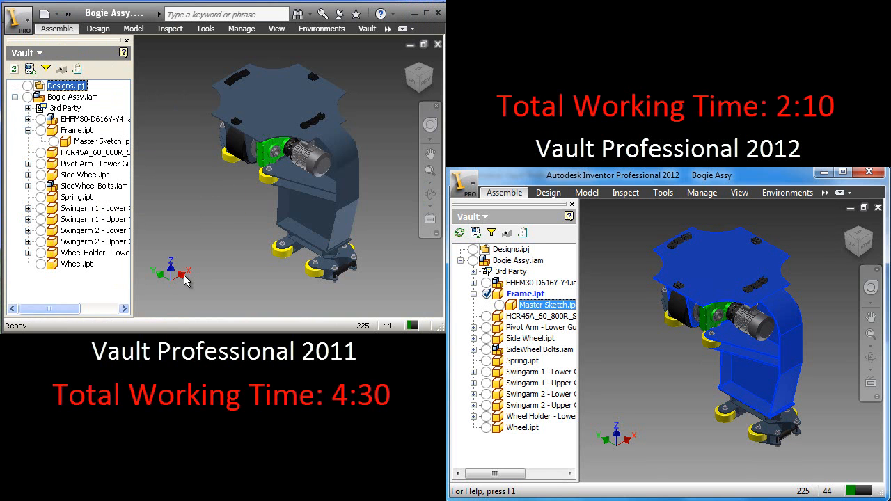
{"action": "mouse_move", "coordinate": [184, 272]}
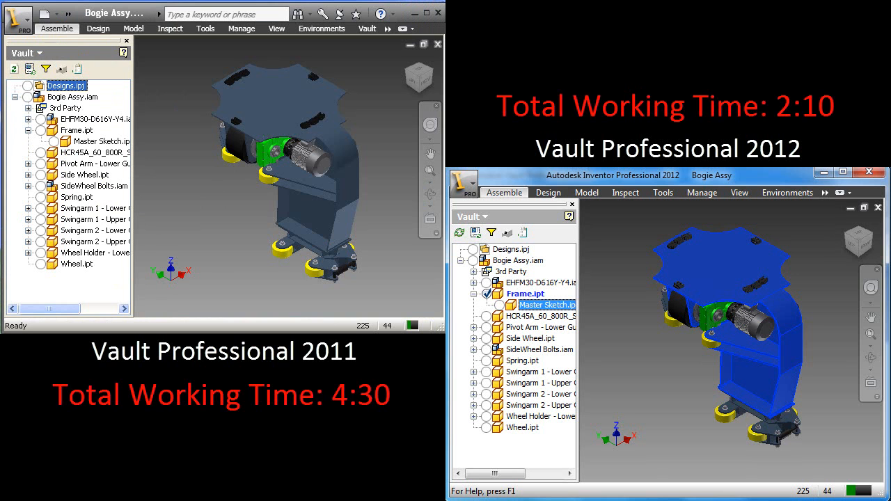